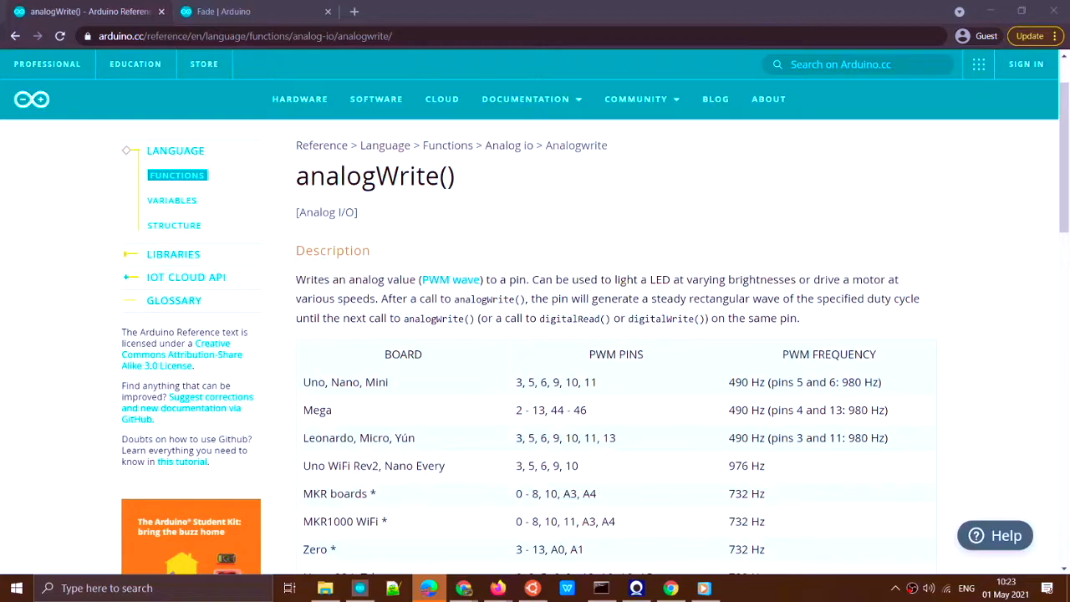
mouse_move(572, 393)
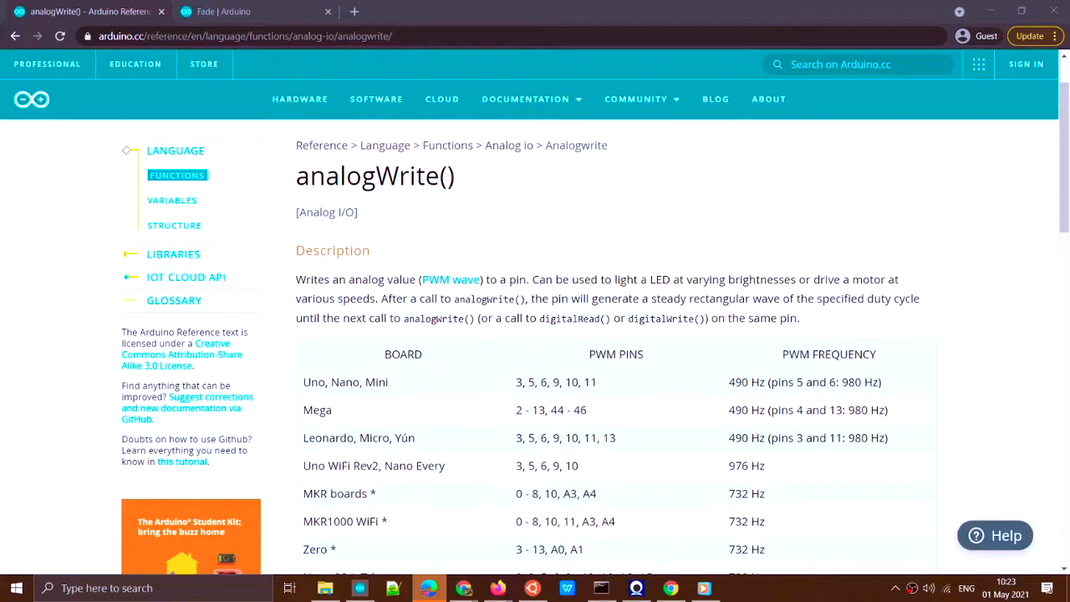
mouse_move(617, 426)
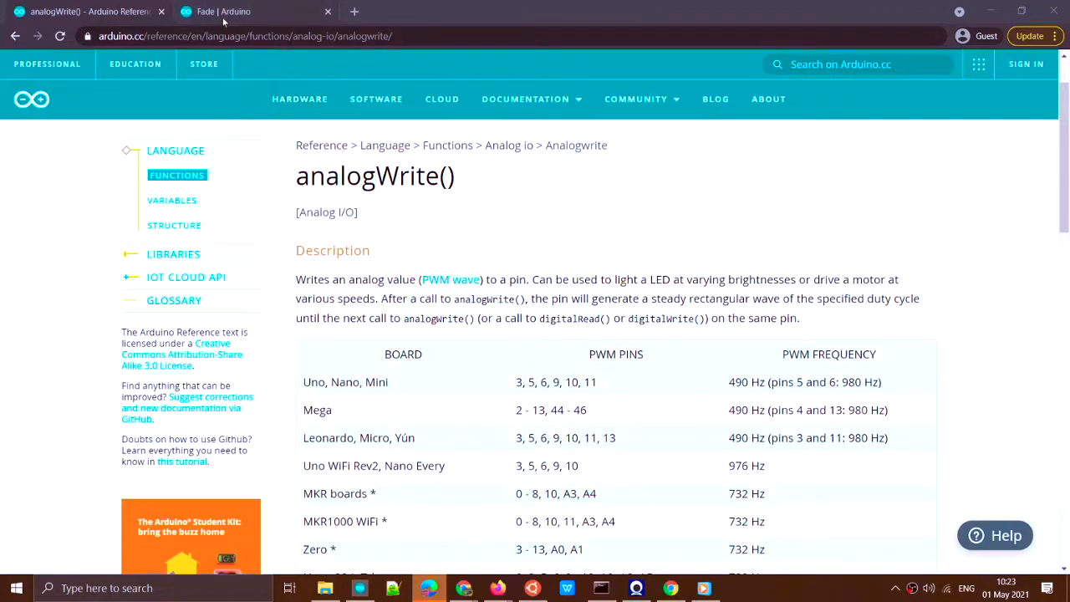
mouse_move(224, 12)
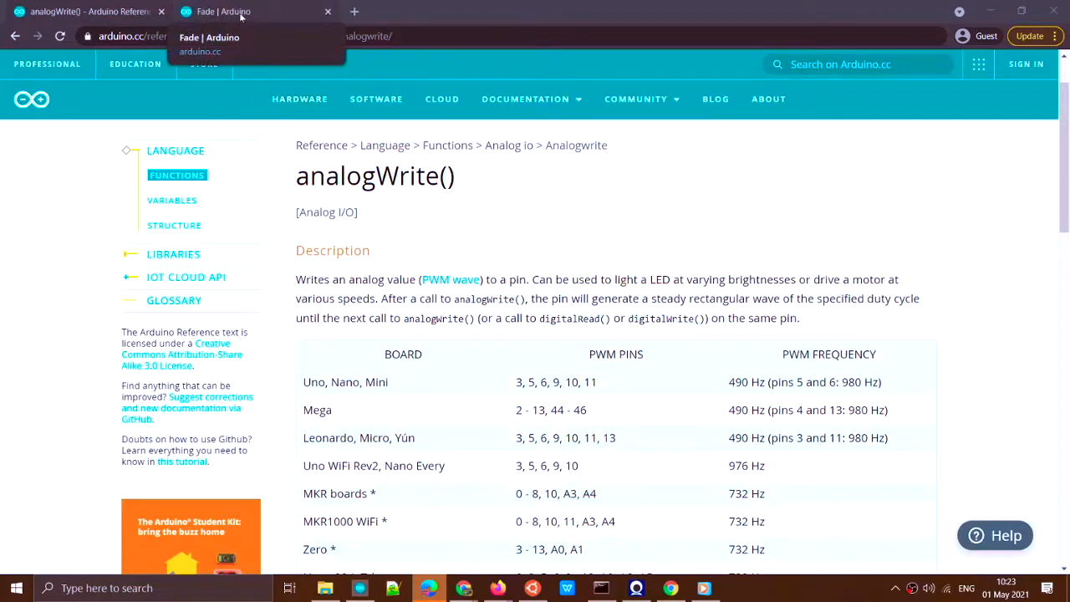
- Review the Fade tutorial's parts list, circuit, schematic and code sections on arduino.cc
left_click(234, 10)
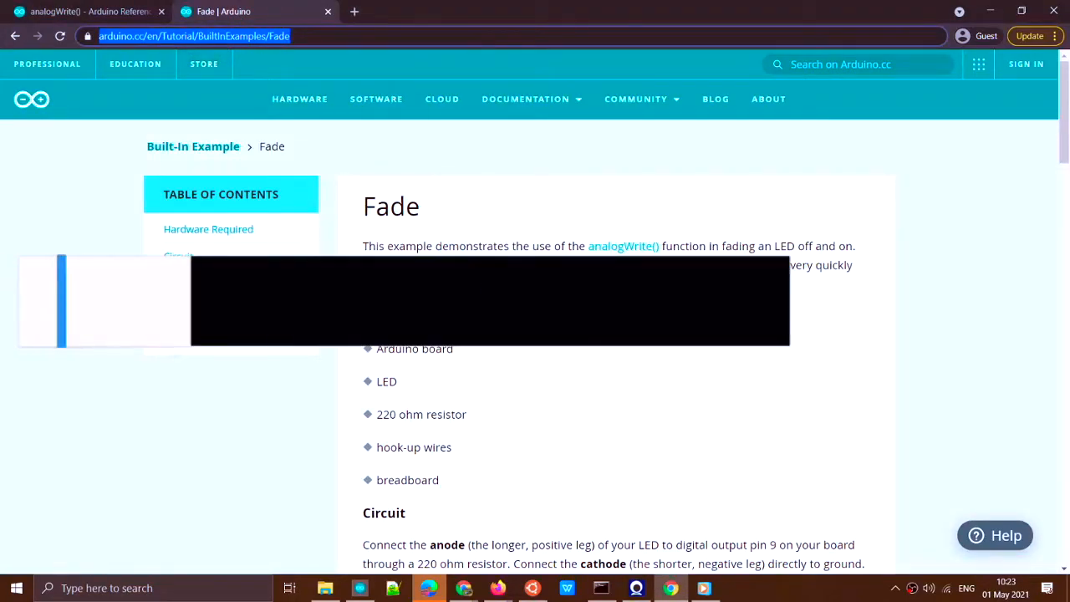
scroll("down", 3)
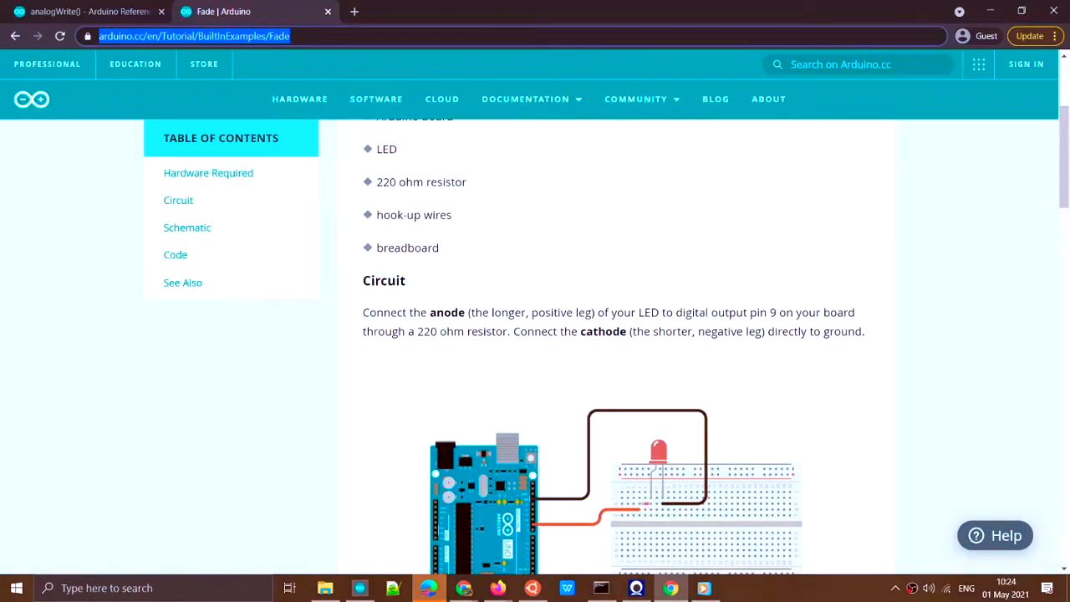
mouse_move(649, 508)
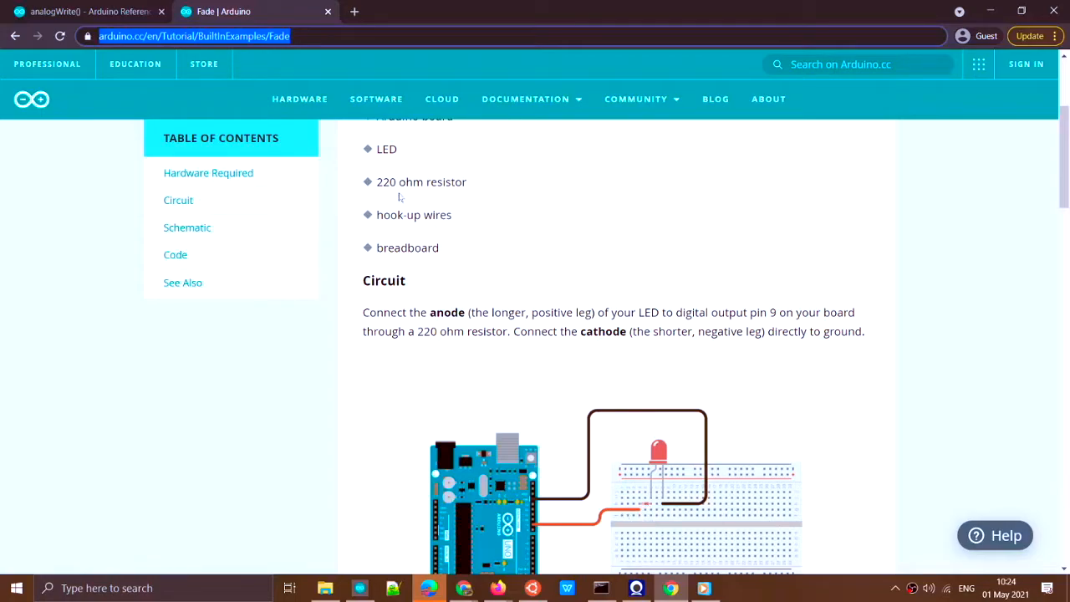
mouse_move(665, 508)
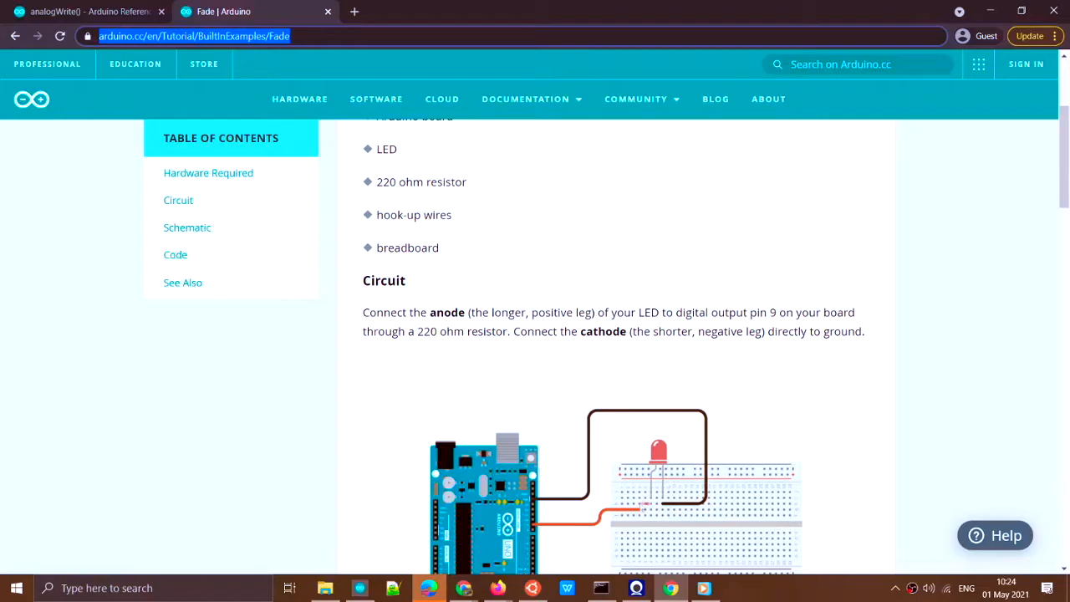
scroll("down", 3)
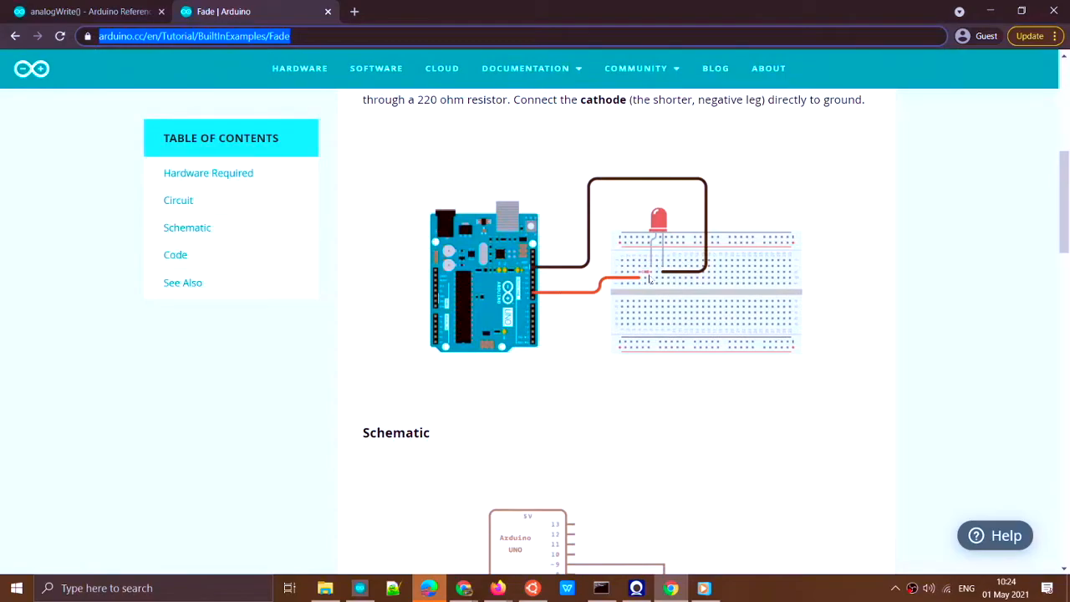
scroll("down", 3)
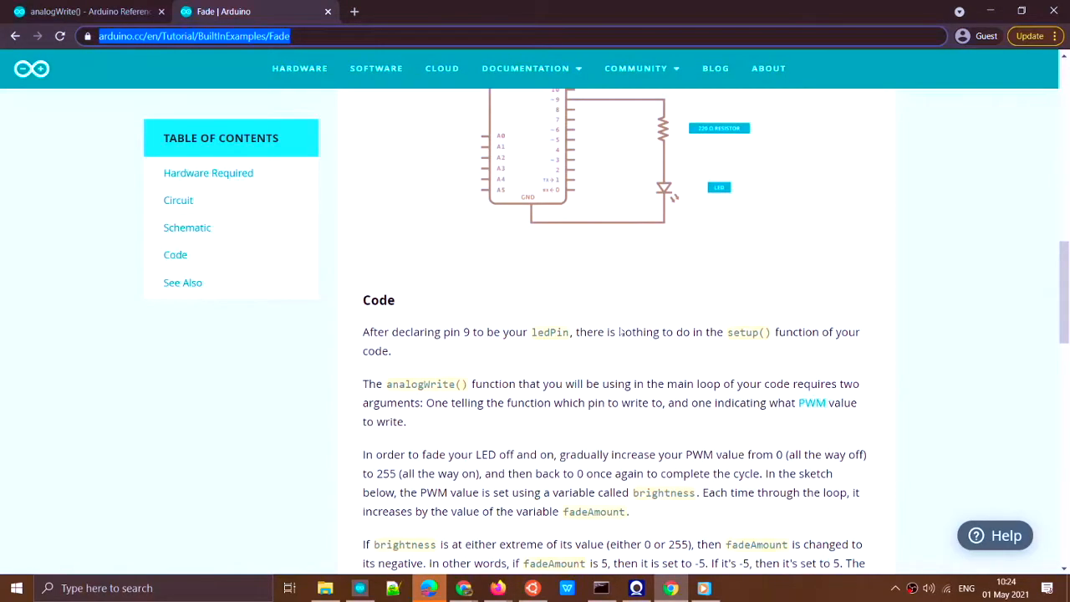
scroll("down", 3)
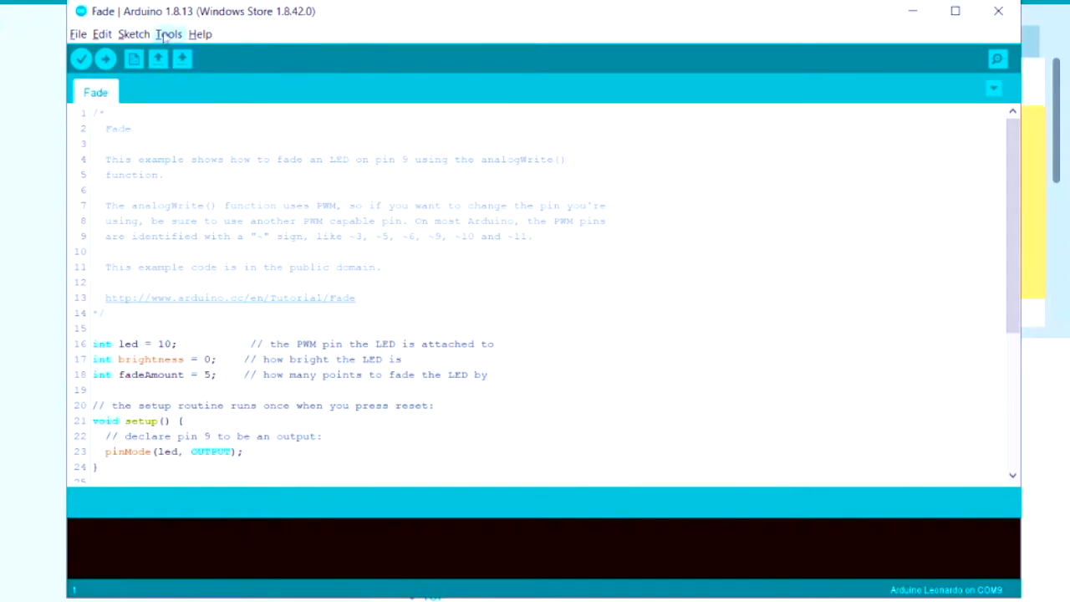
- Target the Arduino Nano board with the ATmega328P (Old Bootloader) processor
left_click(169, 34)
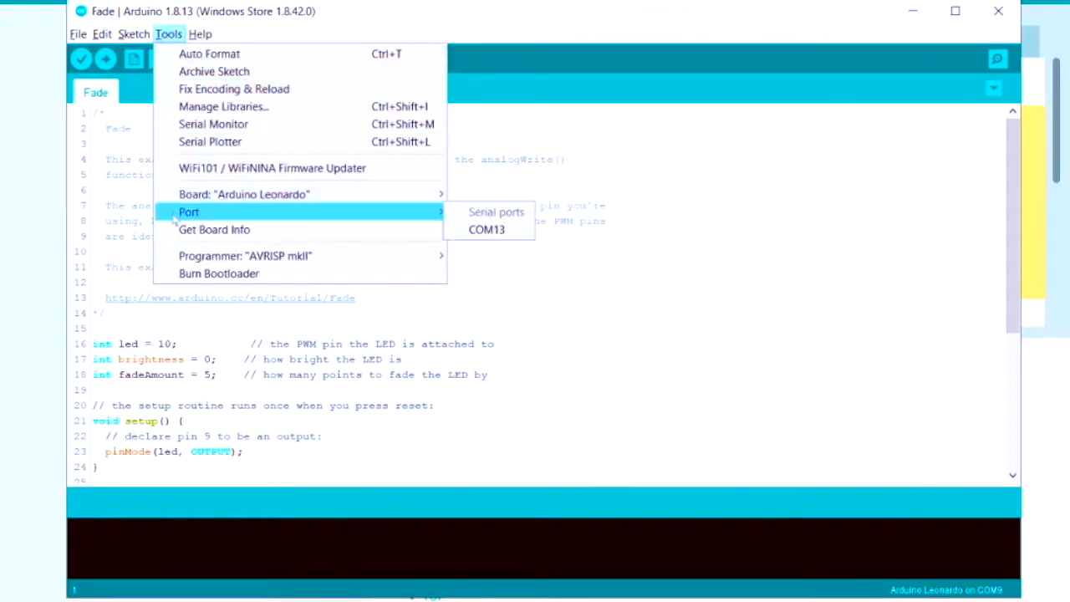
mouse_move(244, 194)
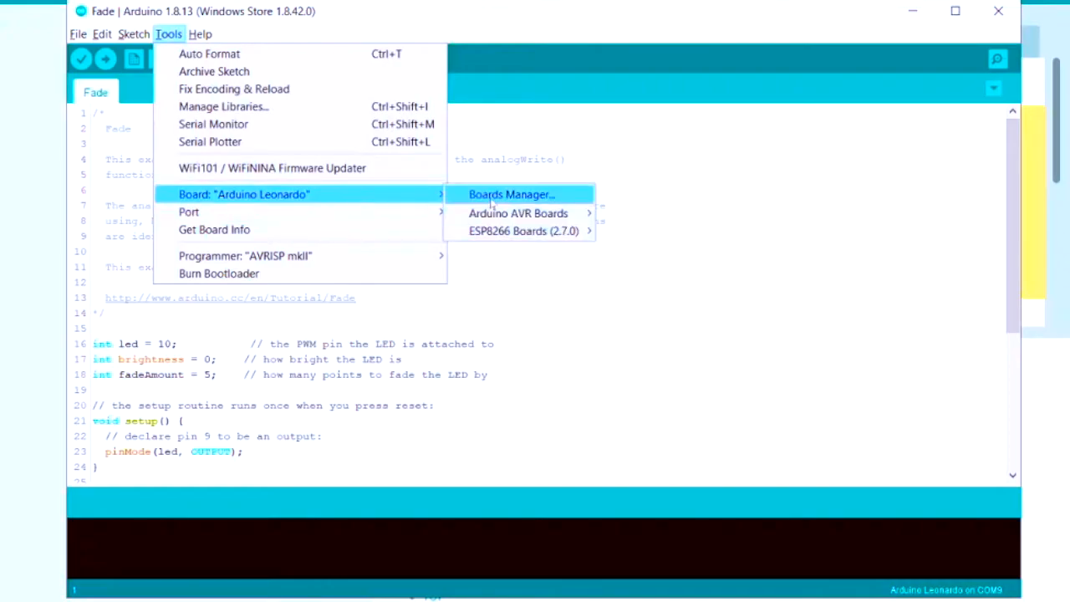
left_click(518, 213)
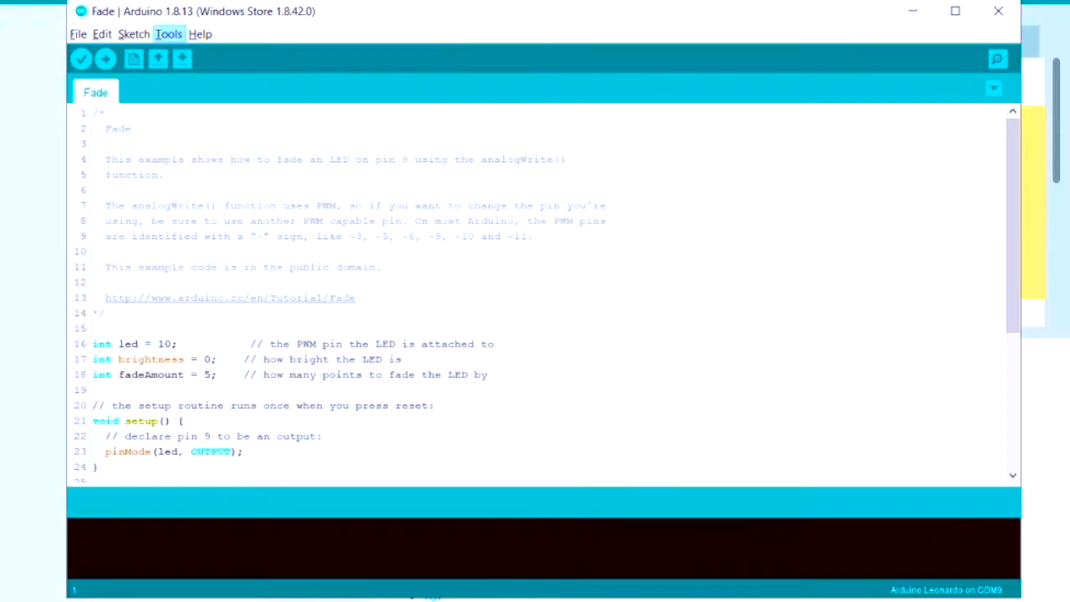
left_click(168, 34)
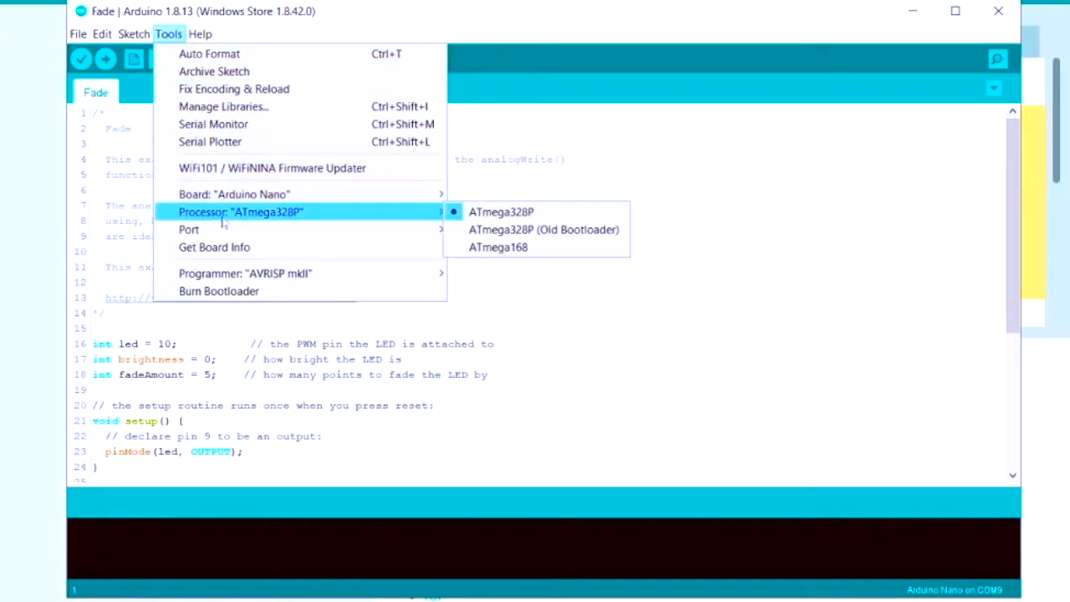
mouse_move(543, 229)
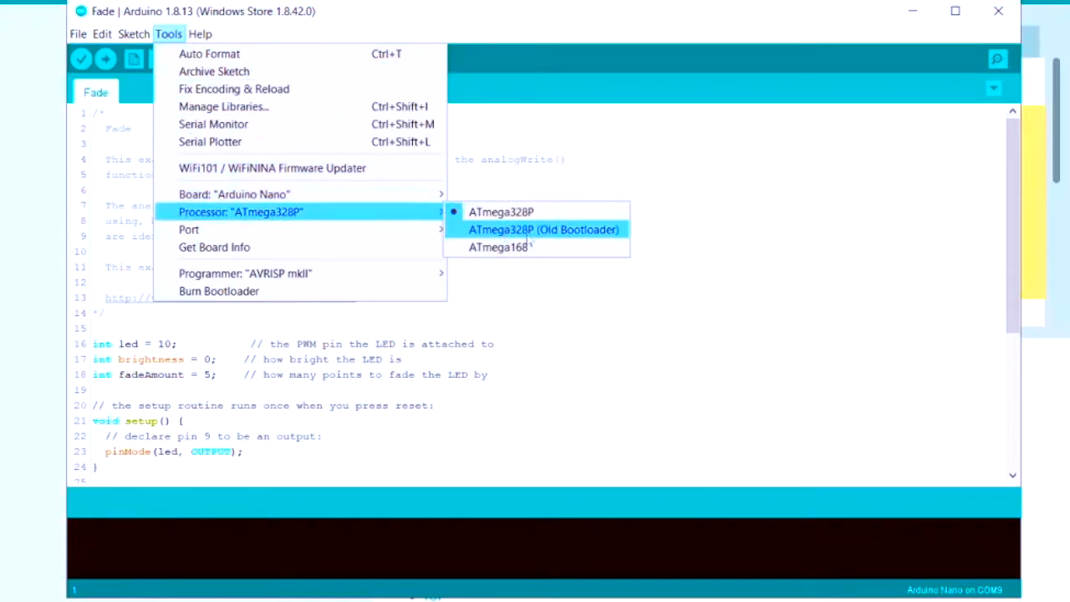
mouse_move(551, 237)
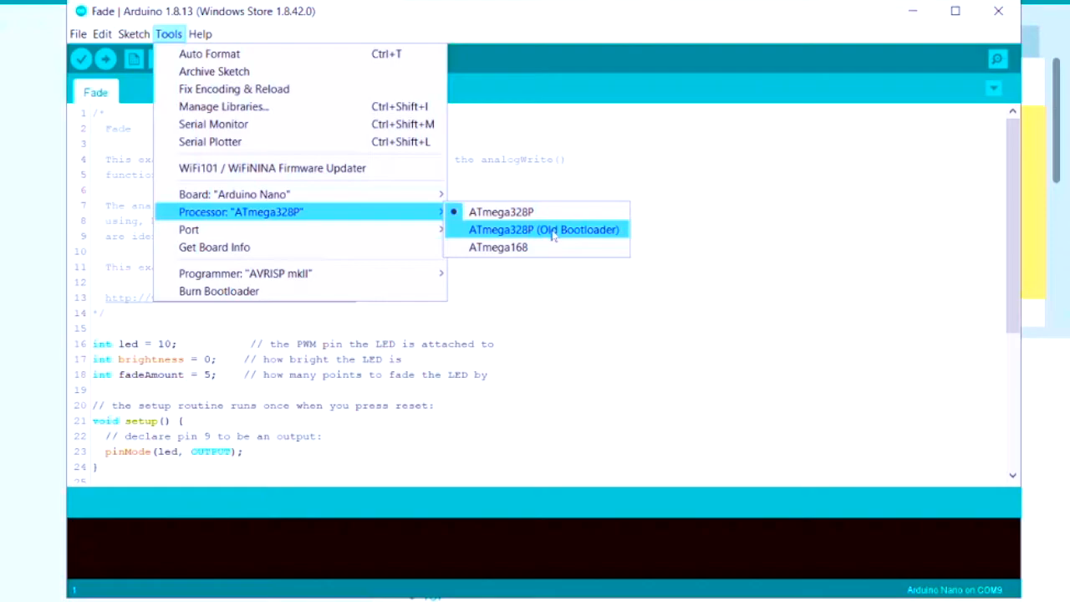
left_click(543, 229)
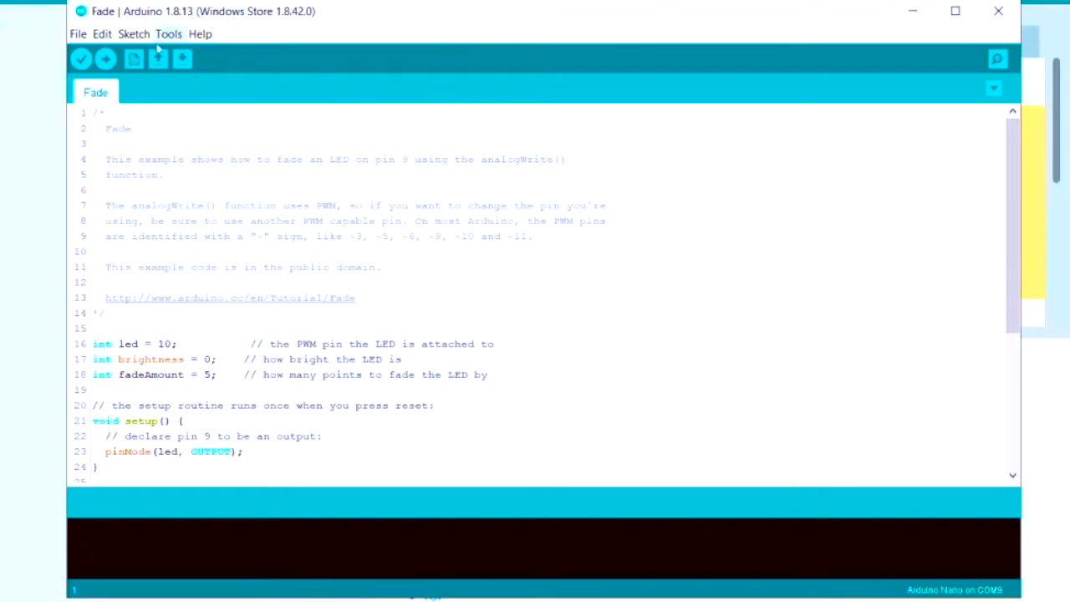
- Set the upload port to COM13
left_click(167, 34)
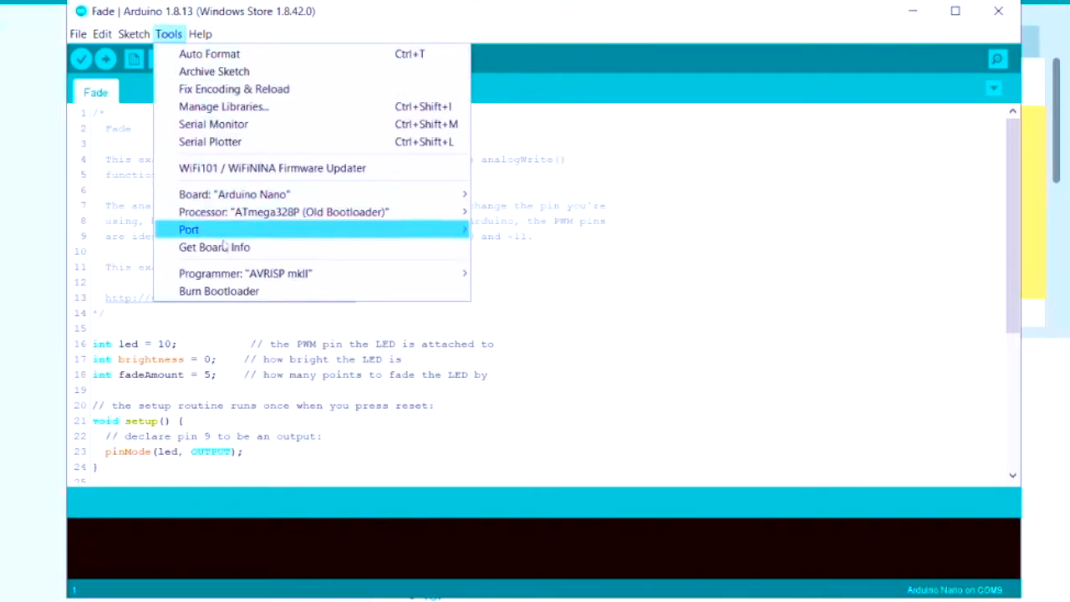
left_click(189, 229)
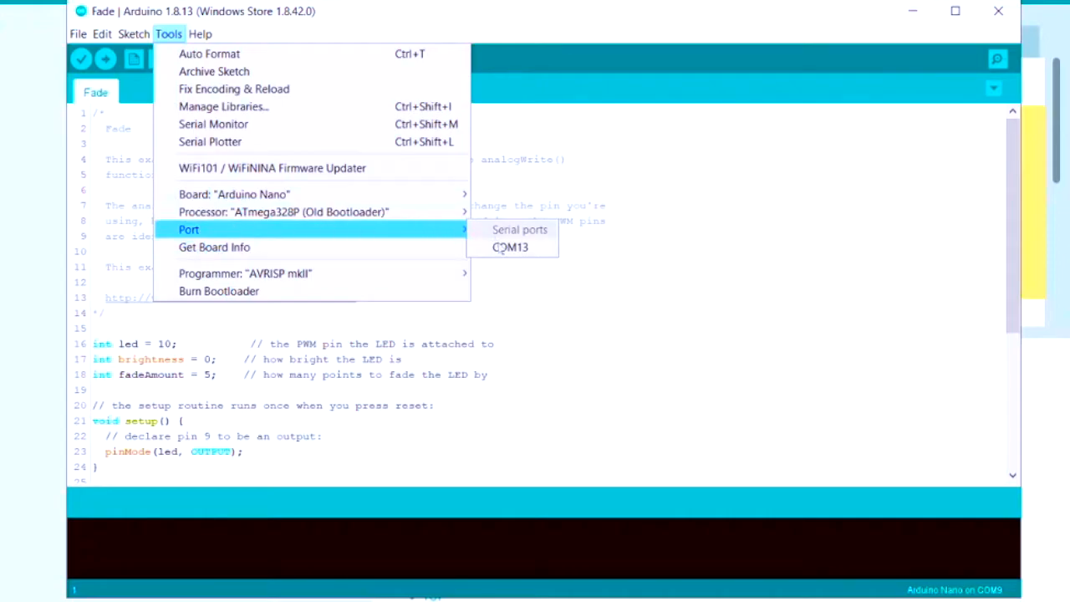
mouse_move(510, 247)
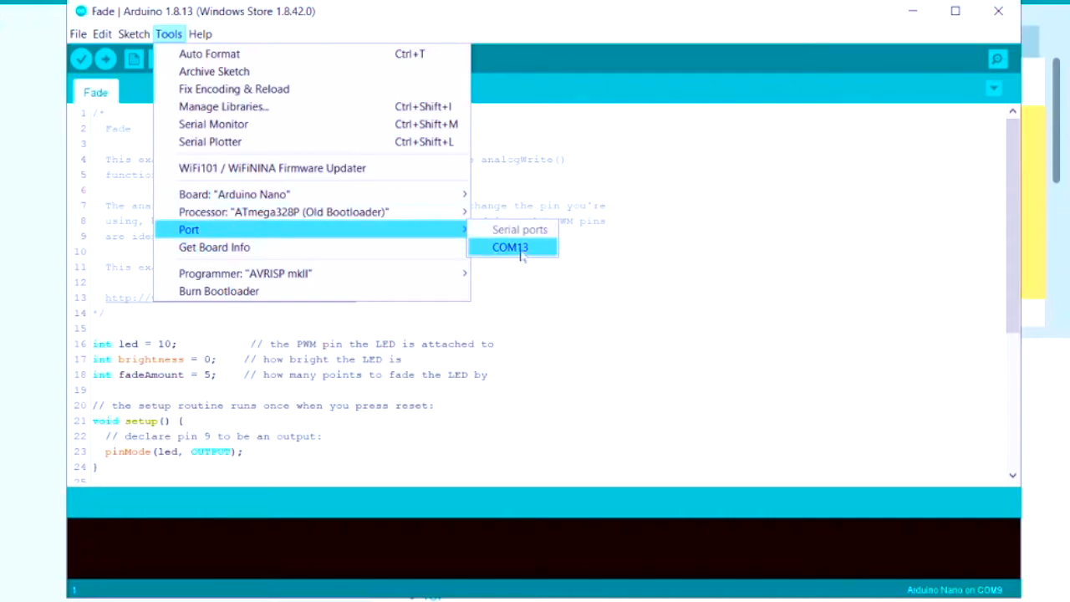
left_click(510, 247)
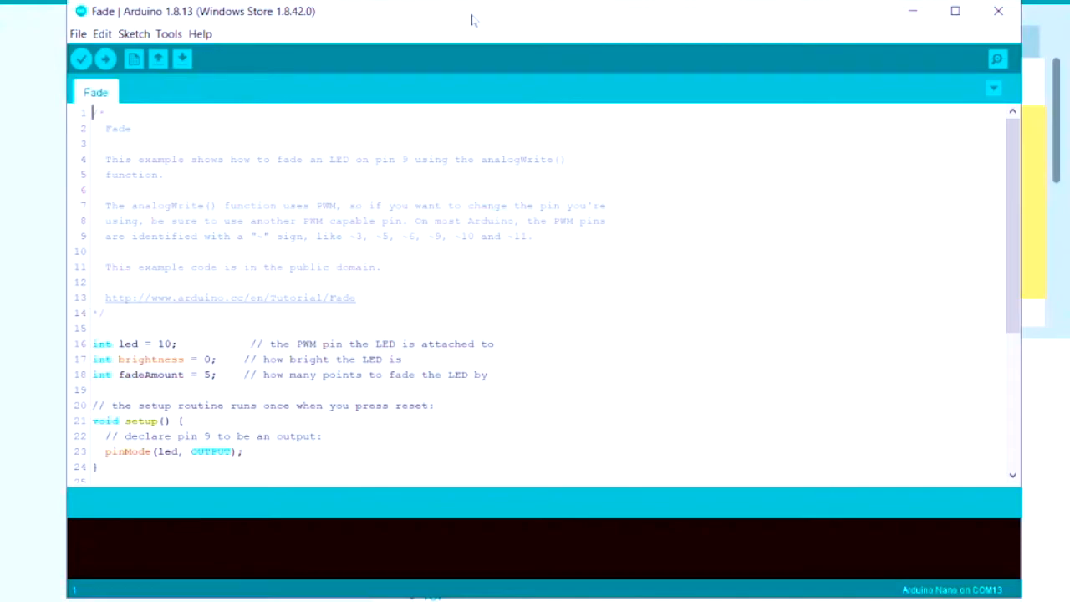
mouse_move(182, 61)
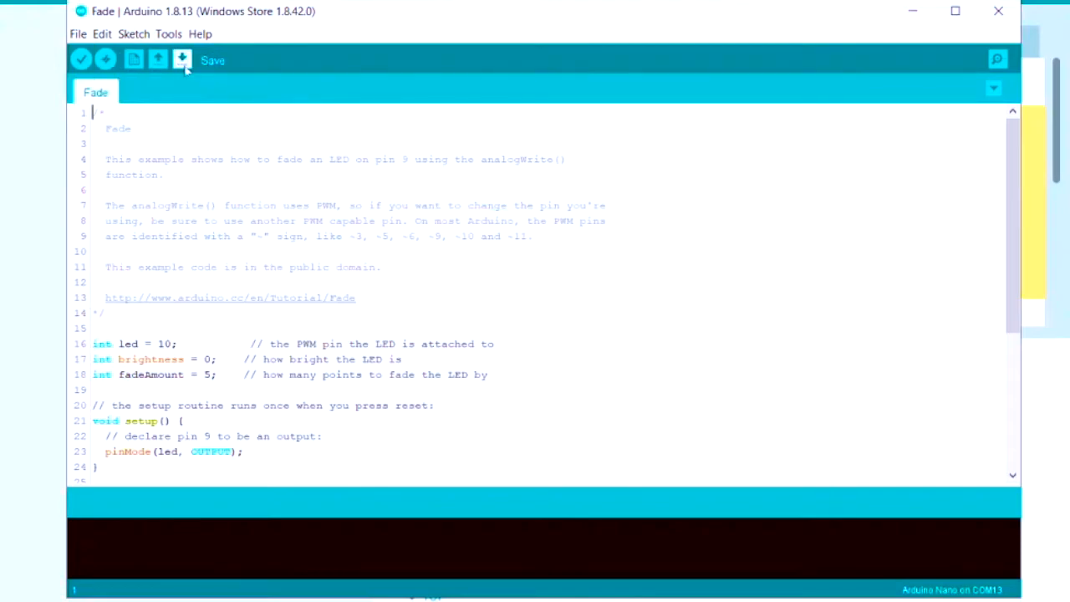
- Verify the Fade sketch builds, then upload it to the Nano and review the memory report
left_click(77, 23)
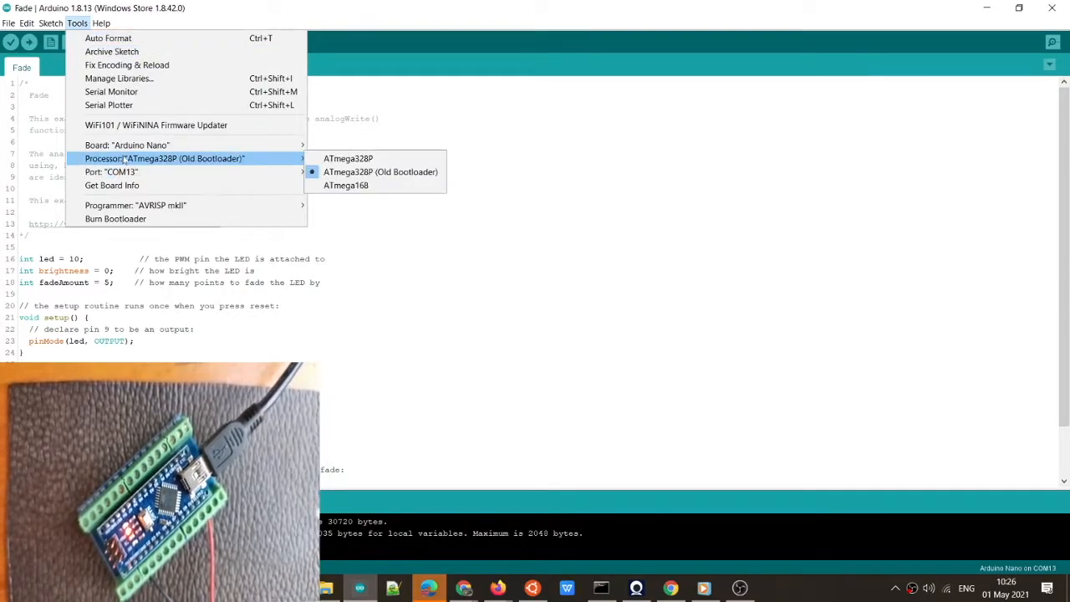
mouse_move(110, 170)
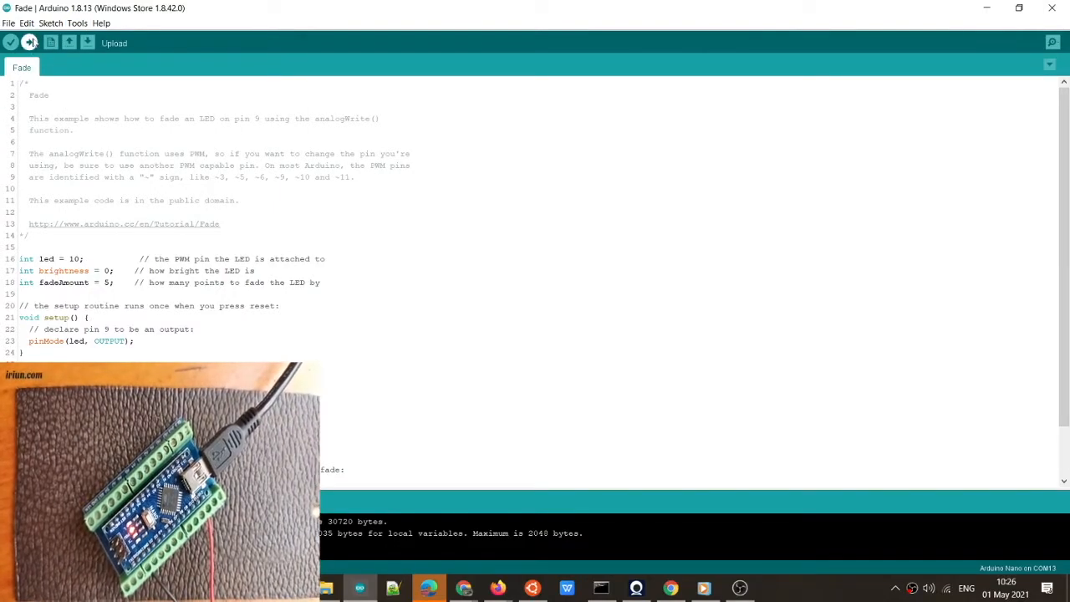
left_click(27, 44)
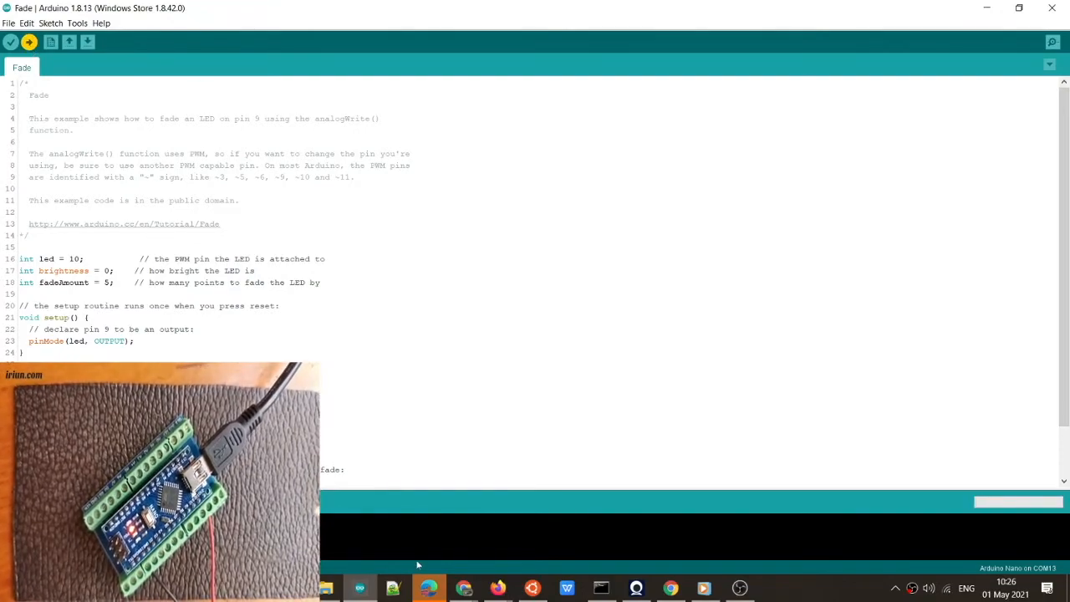
left_click(10, 42)
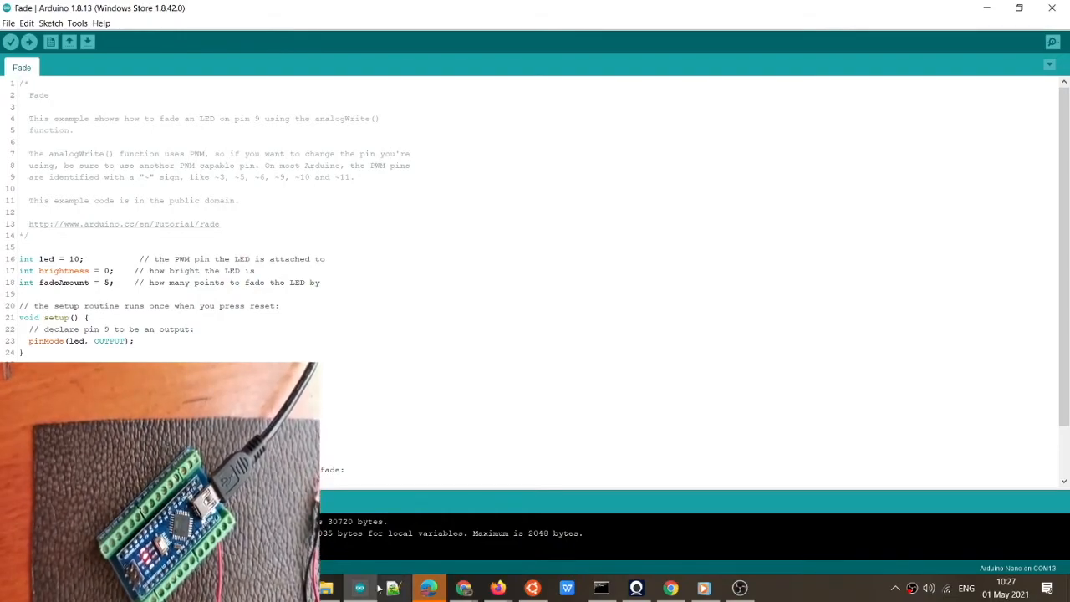
scroll("down", 3)
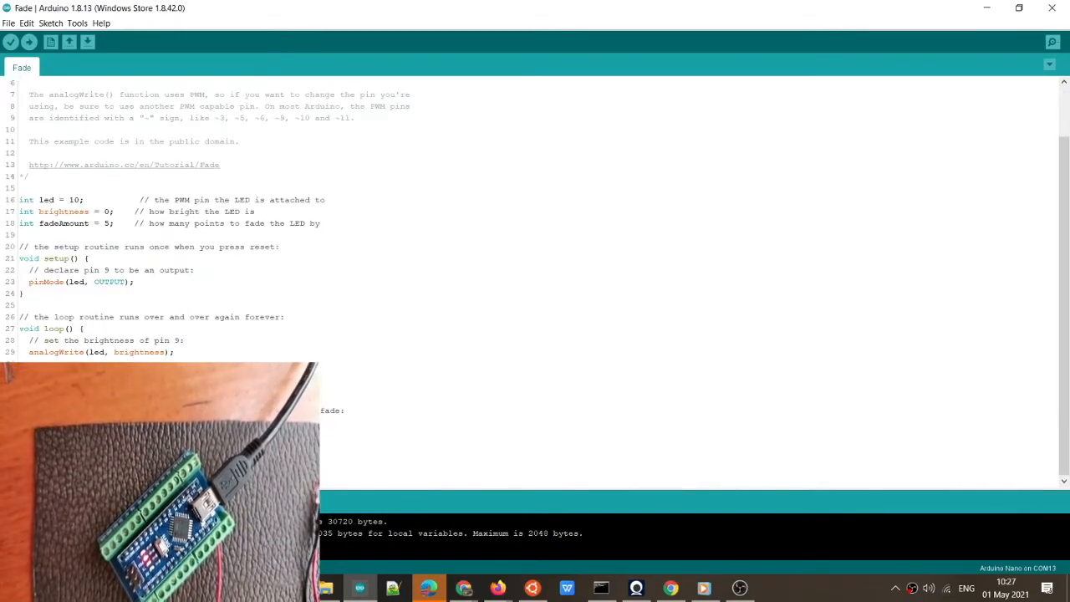